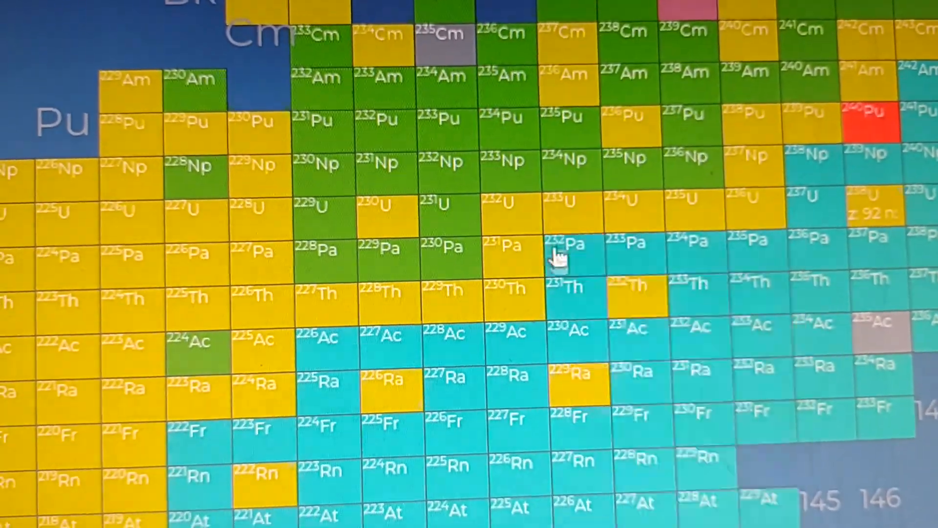
- Bring up the U-238 data card showing 4.468×10⁹ y half-life and 100% alpha decay
left_click(575, 371)
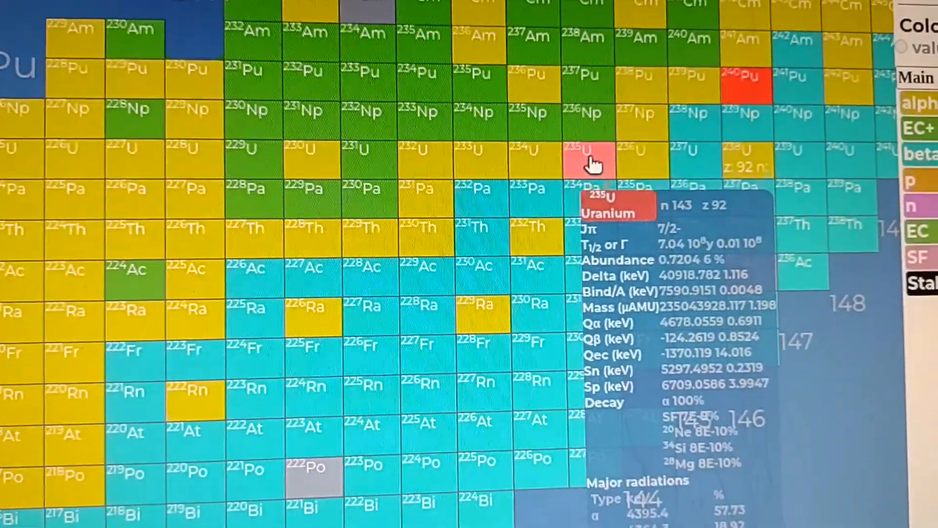
scroll("down", 3)
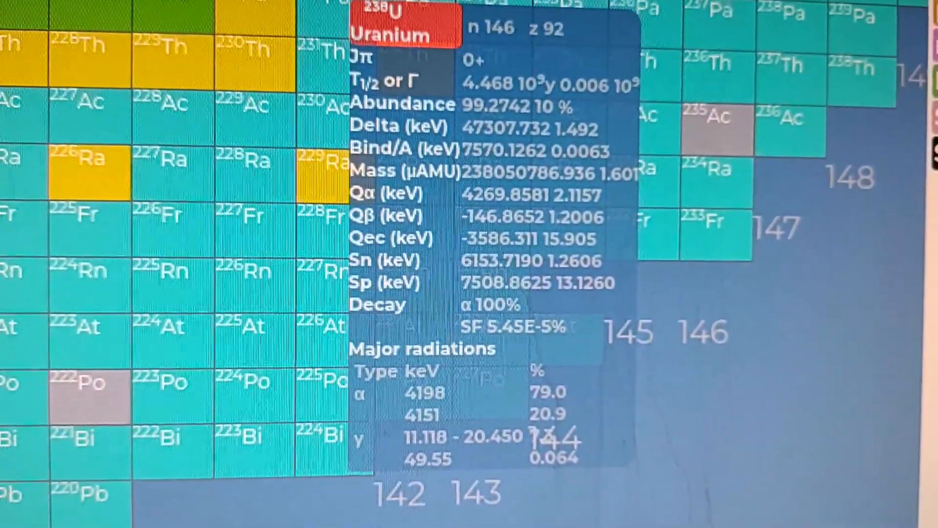
- Mark U-238 on the chart, view the Pa-234 card, and scroll down to the nuclide data
left_click(790, 26)
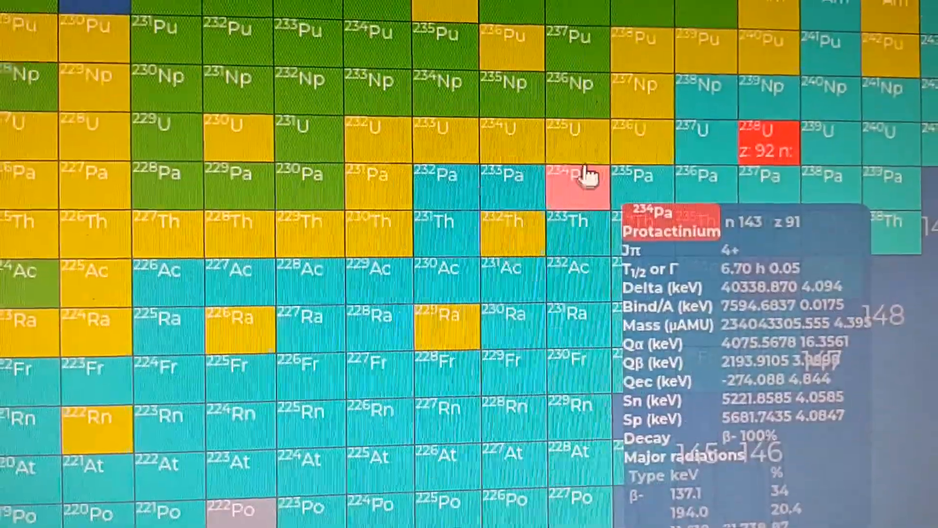
scroll("down", 3)
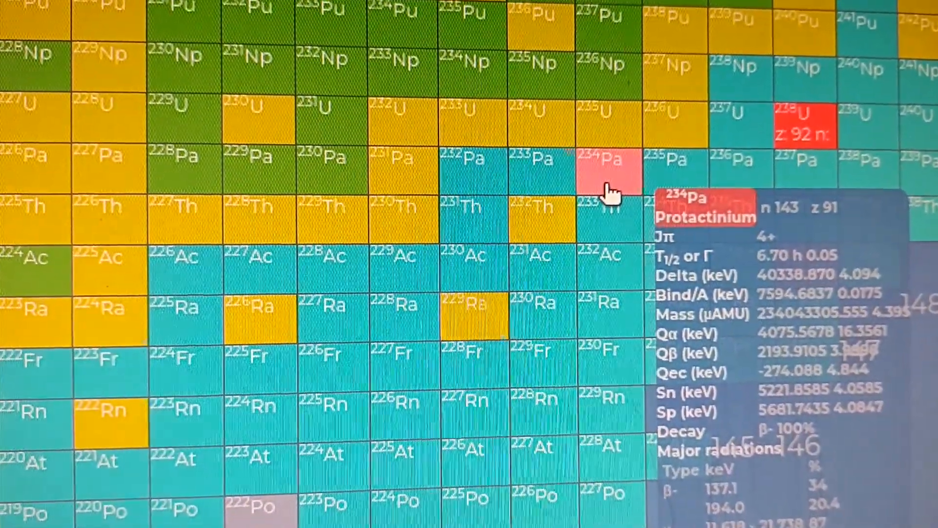
scroll("down", 3)
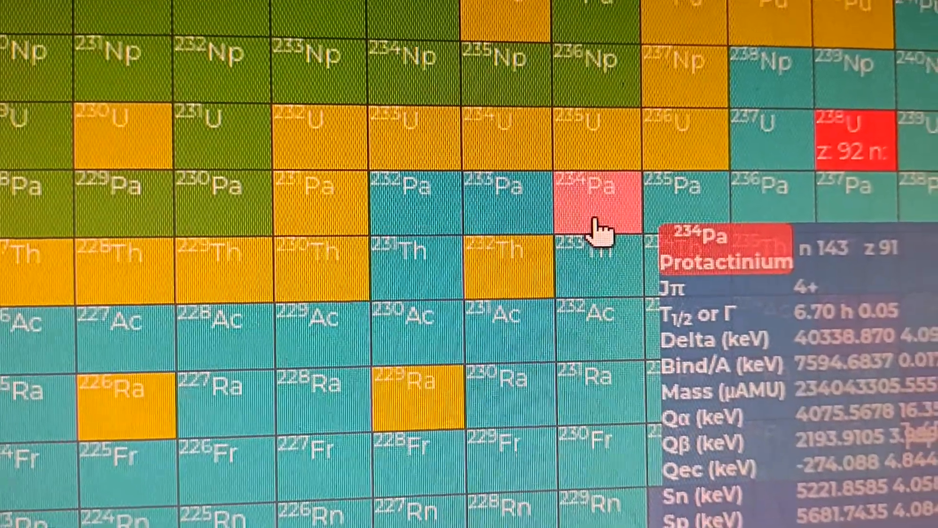
scroll("down", 3)
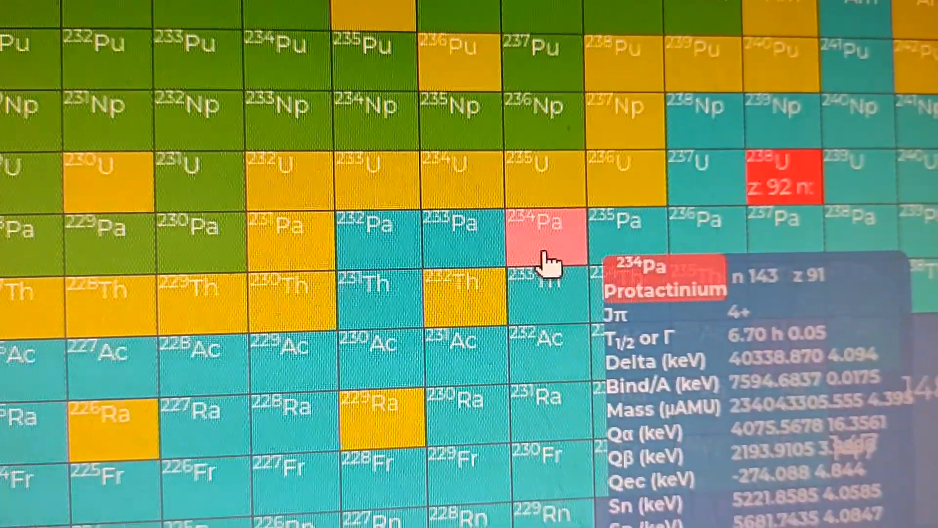
scroll("down", 3)
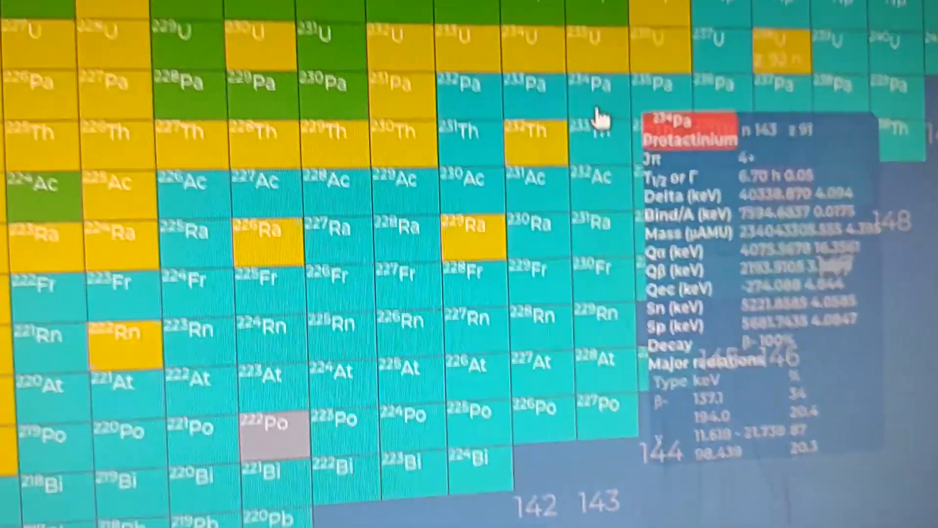
scroll("down", 3)
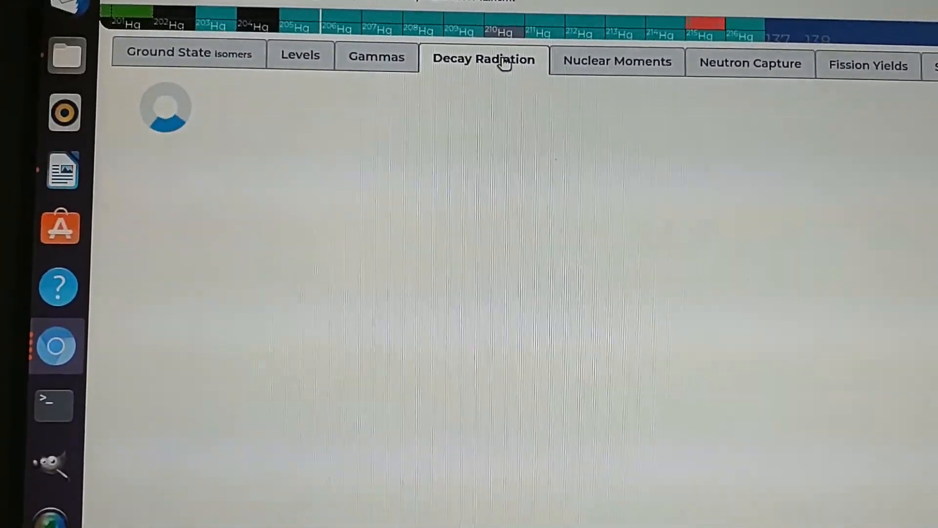
- Show Pa-234 decay radiation and scroll through its Beta- and Gamma tables
left_click(484, 59)
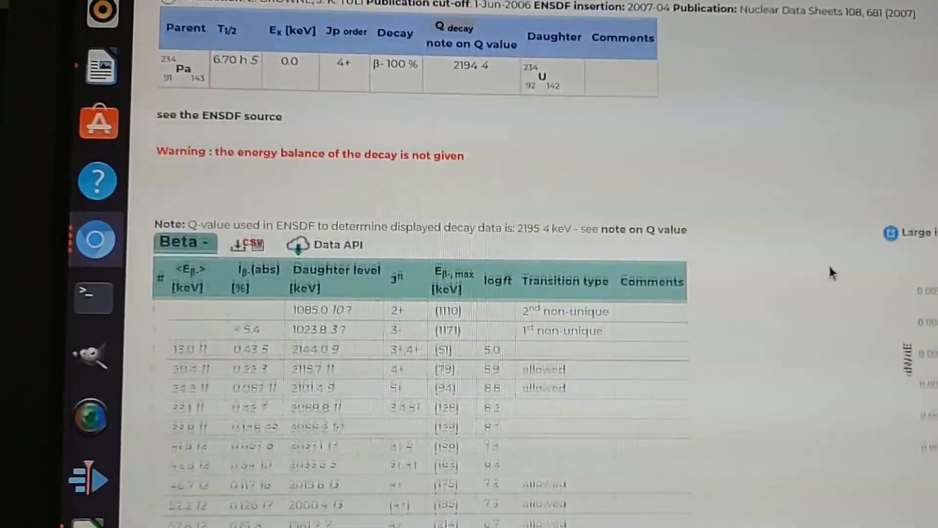
scroll("down", 3)
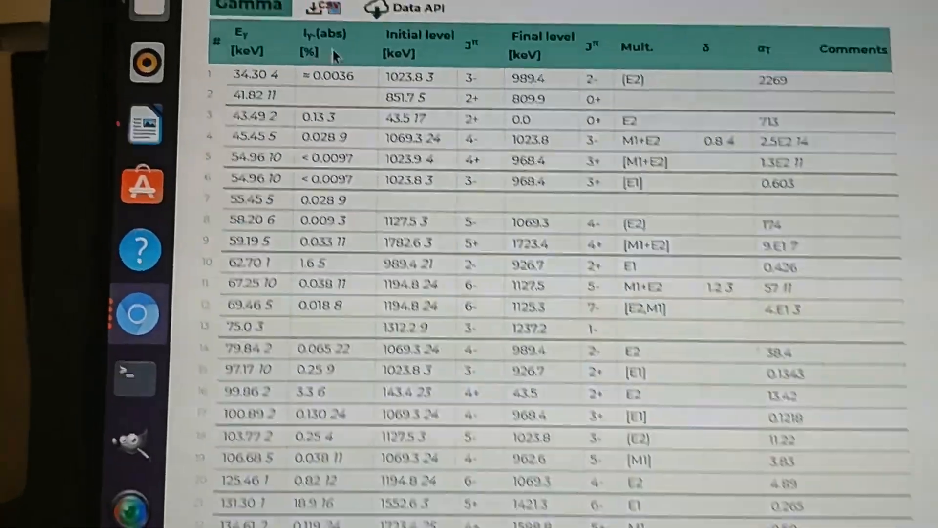
scroll("down", 3)
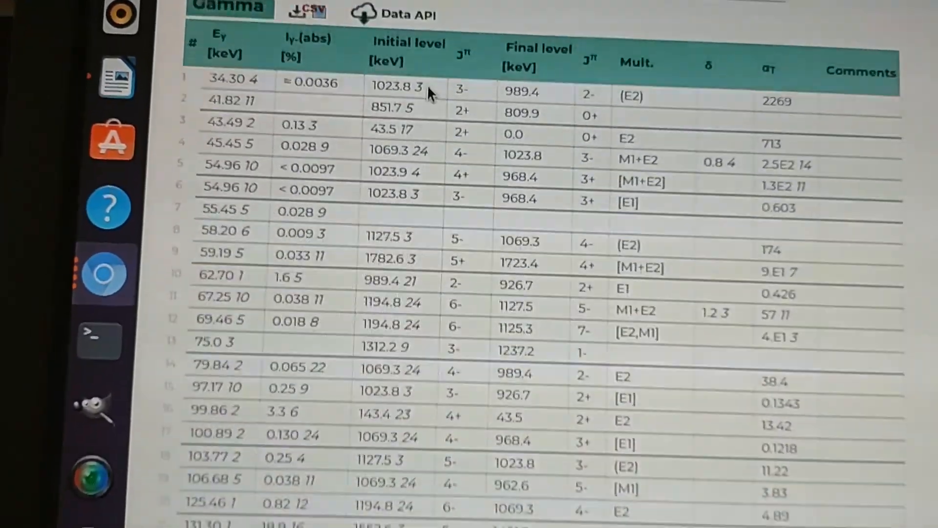
scroll("down", 3)
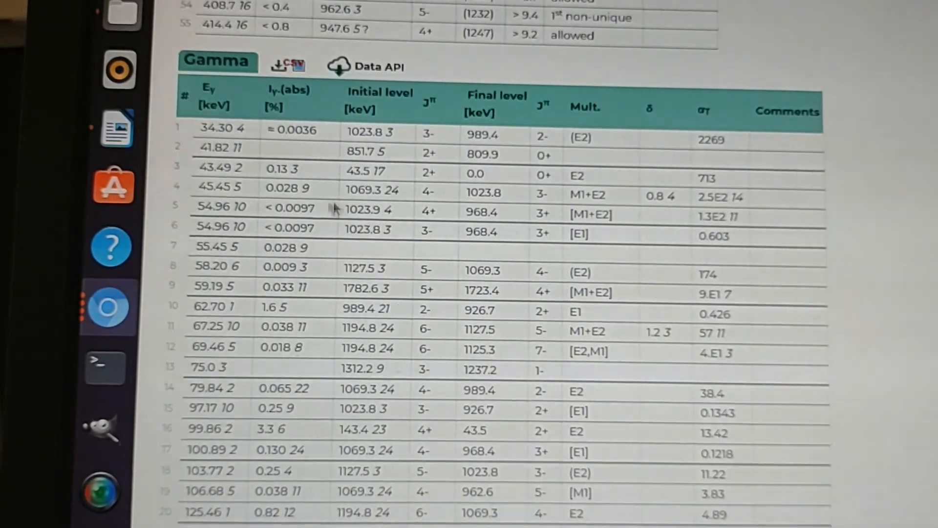
scroll("down", 3)
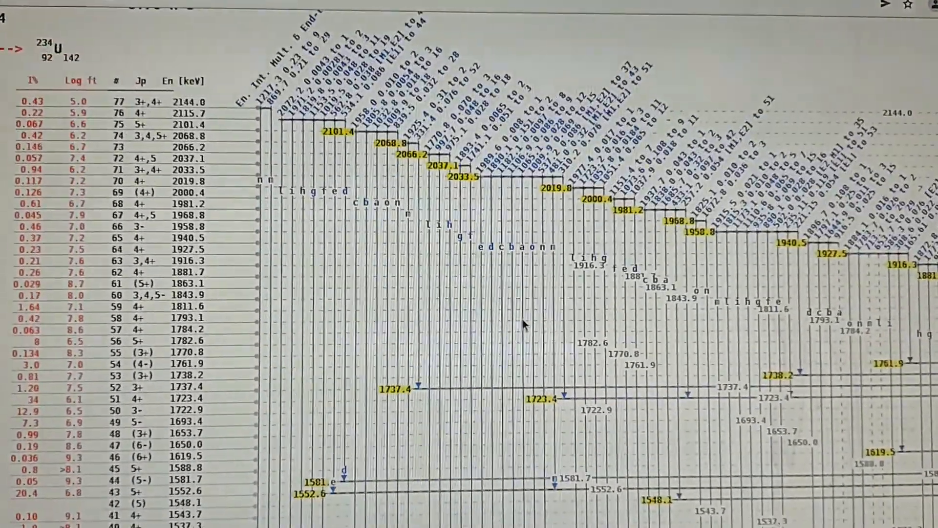
- Scroll the level scheme down to the U-234 0.0 keV ground state
scroll("down", 3)
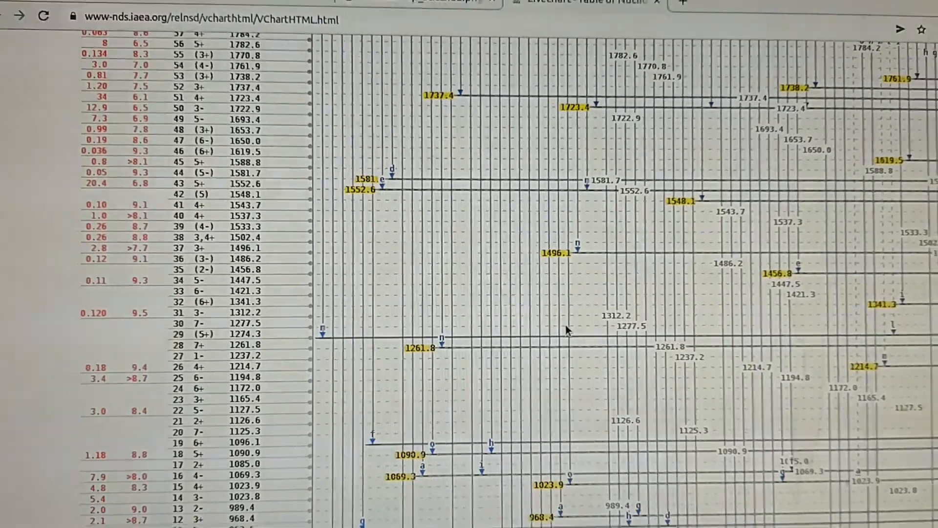
scroll("down", 3)
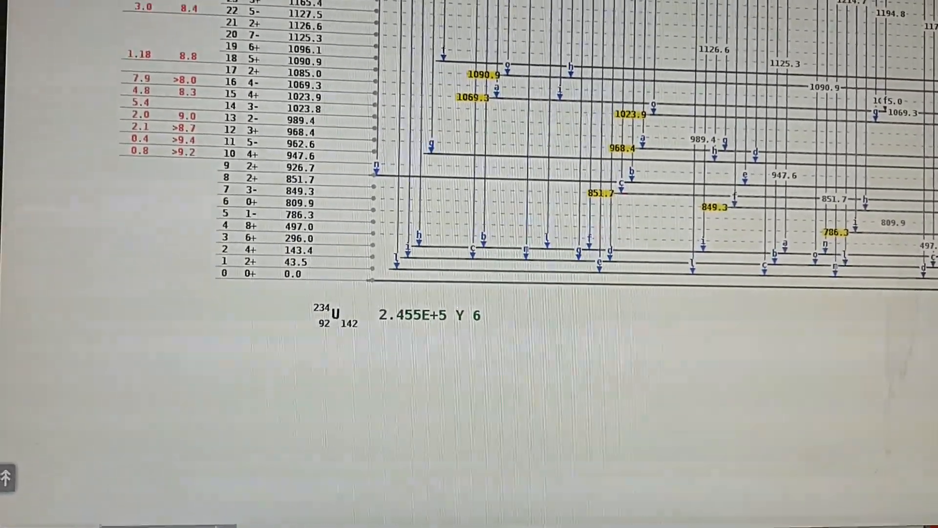
scroll("down", 3)
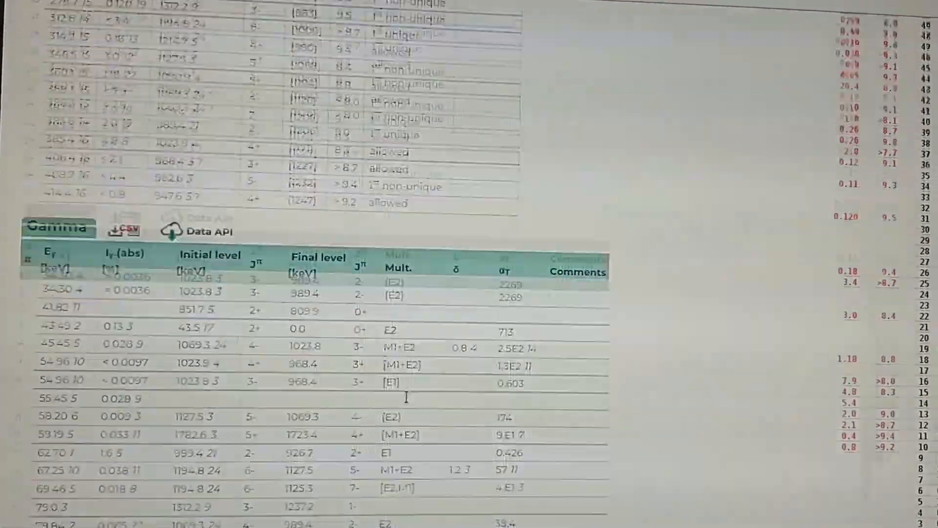
- Return to the LiveChart tab and scroll to Pa-234's Beta- table and spectrum
left_click(336, 14)
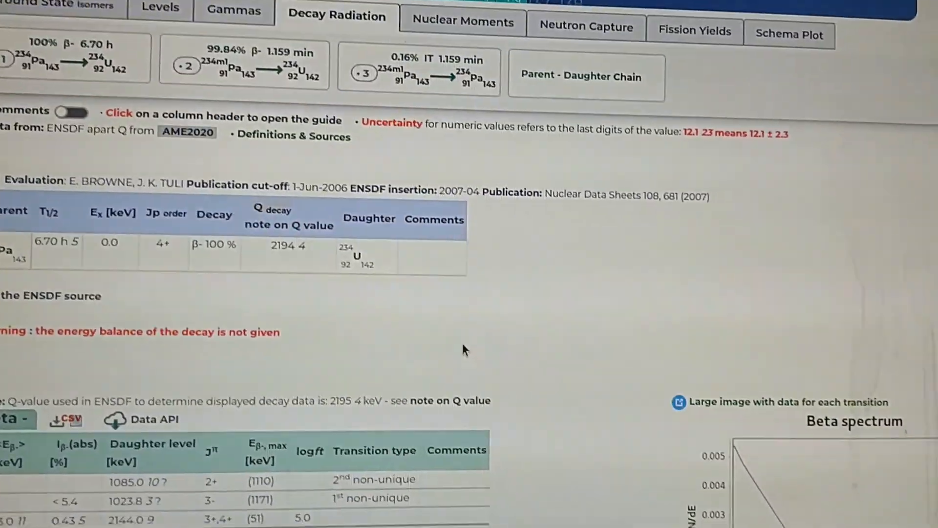
scroll("down", 3)
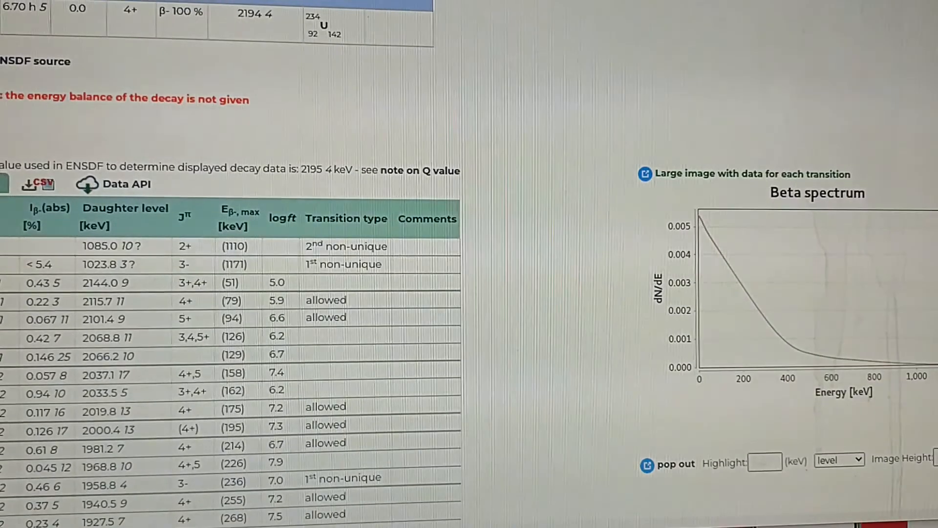
scroll("down", 3)
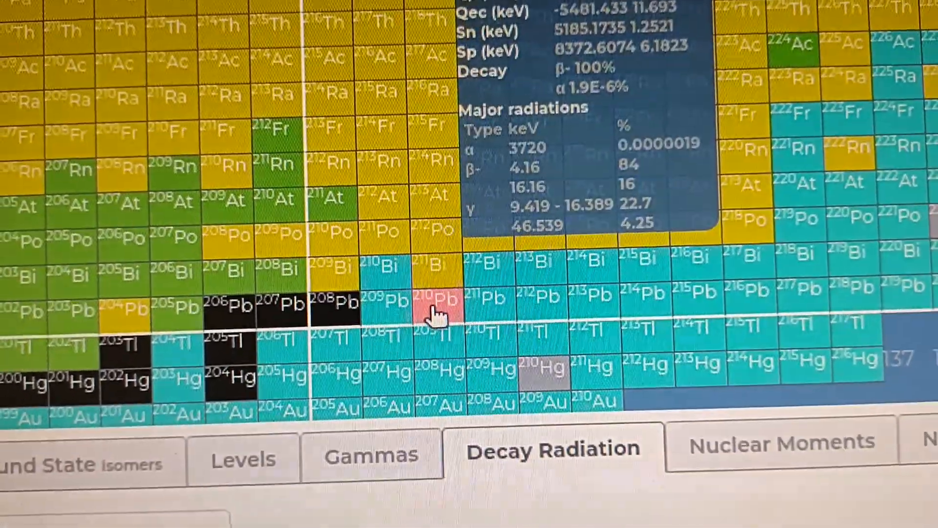
- Scroll to the lead region to show the Pb-210 card: 22.20 y, 100% beta-minus
scroll("down", 3)
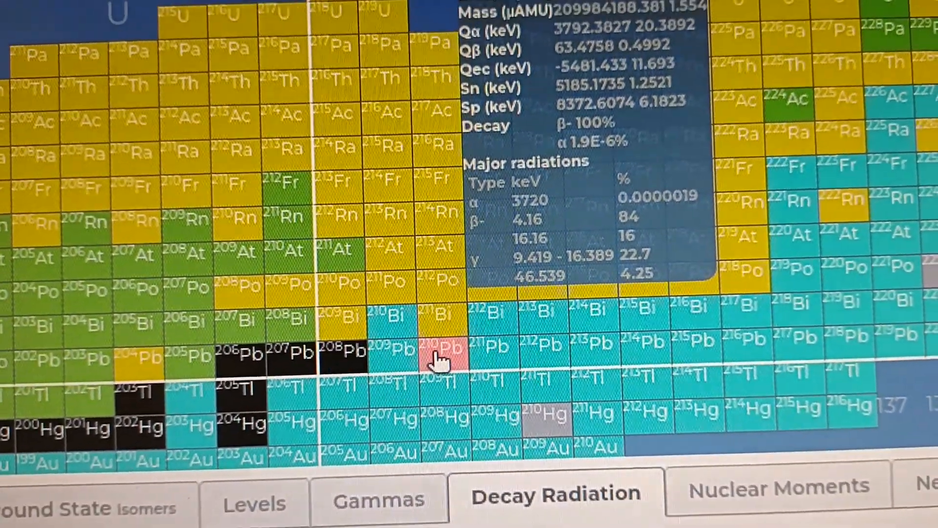
scroll("down", 3)
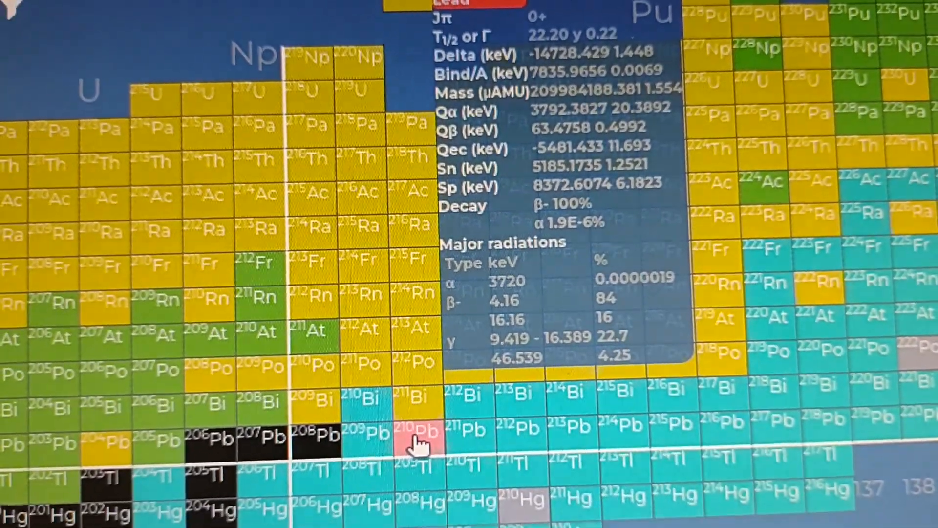
scroll("down", 3)
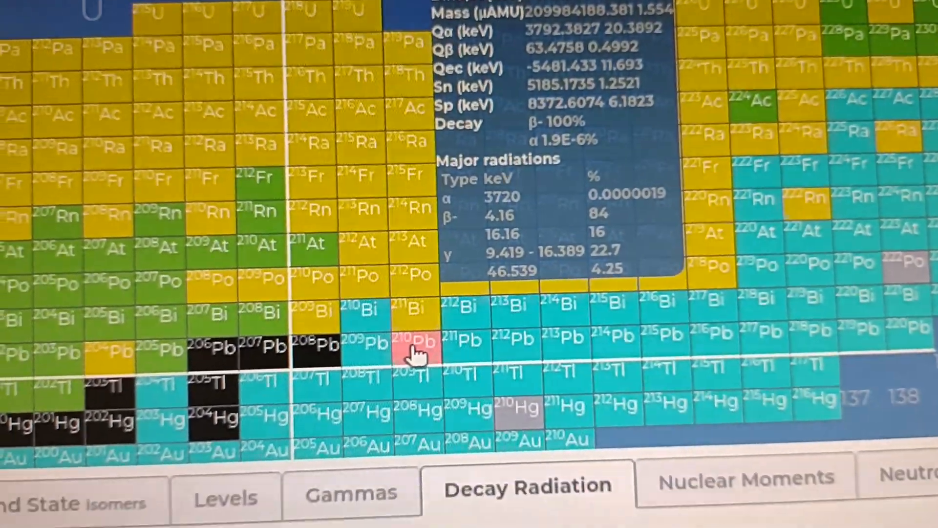